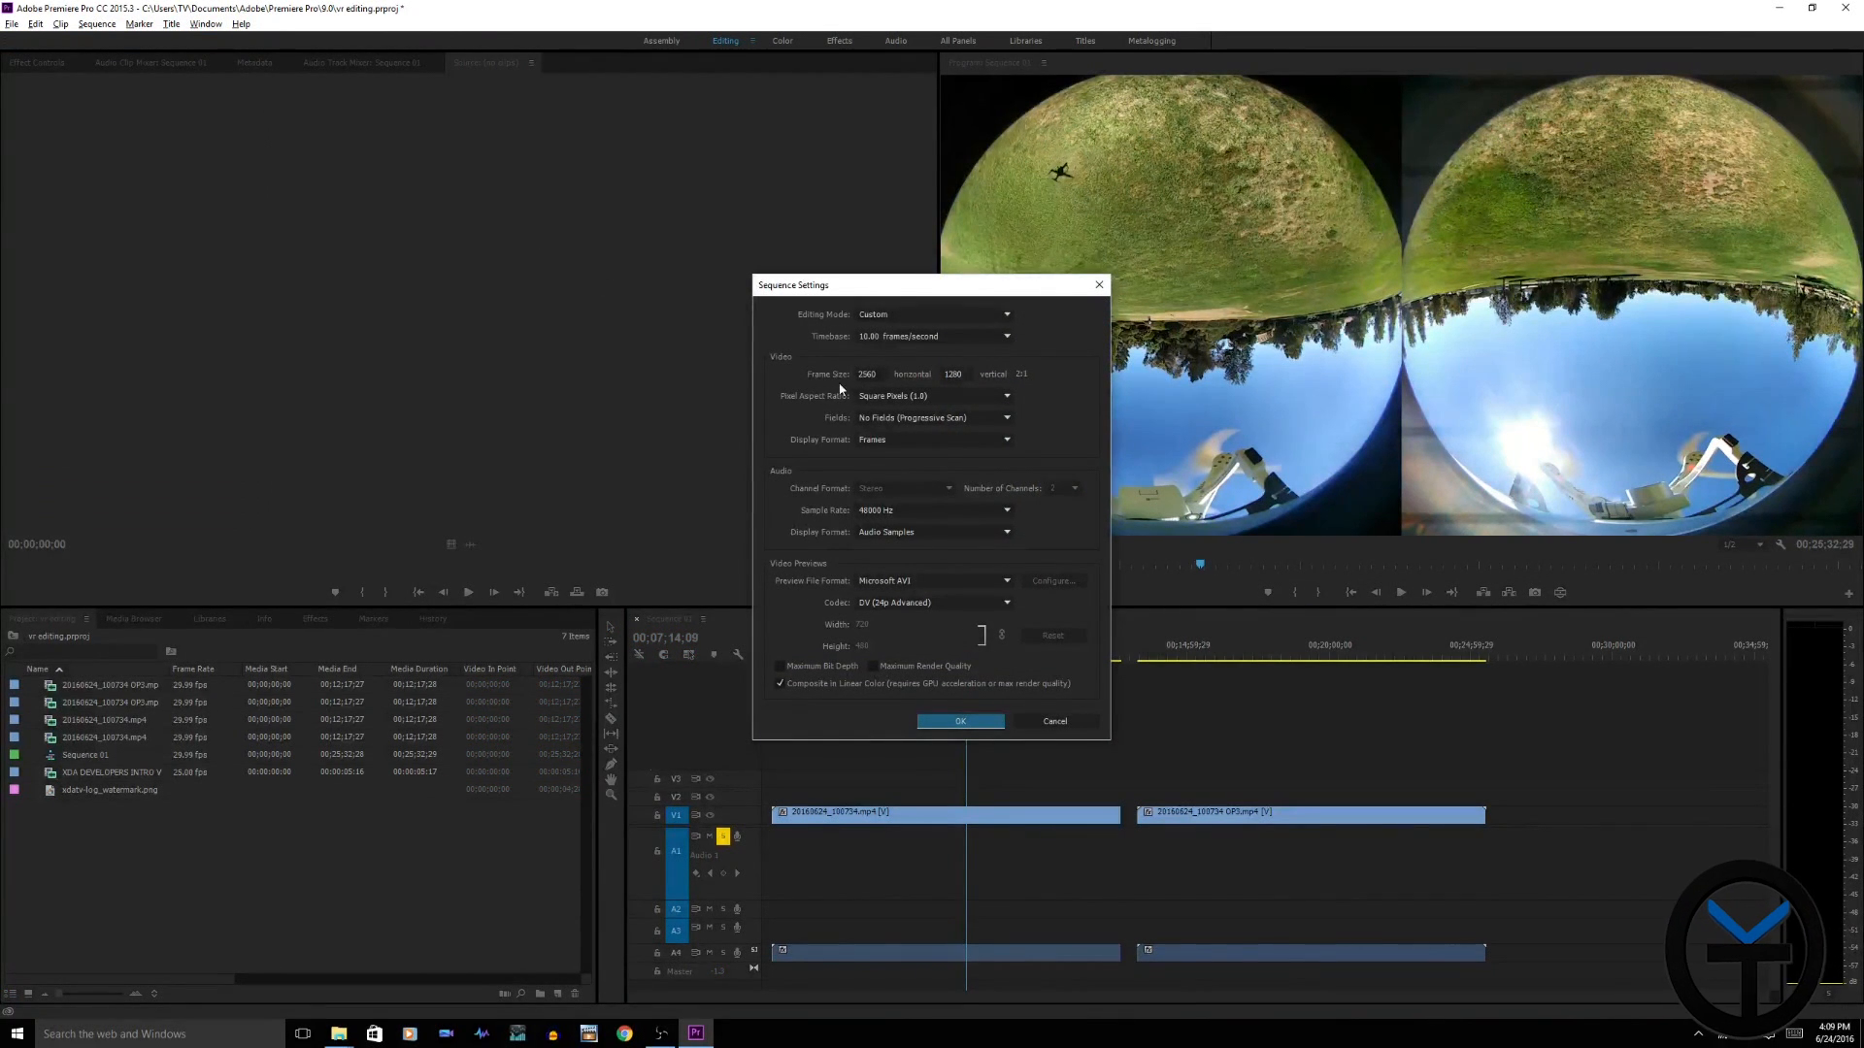
# - Confirm the 2560×1280 frame size and close Sequence Settings with OK
pyautogui.click(959, 722)
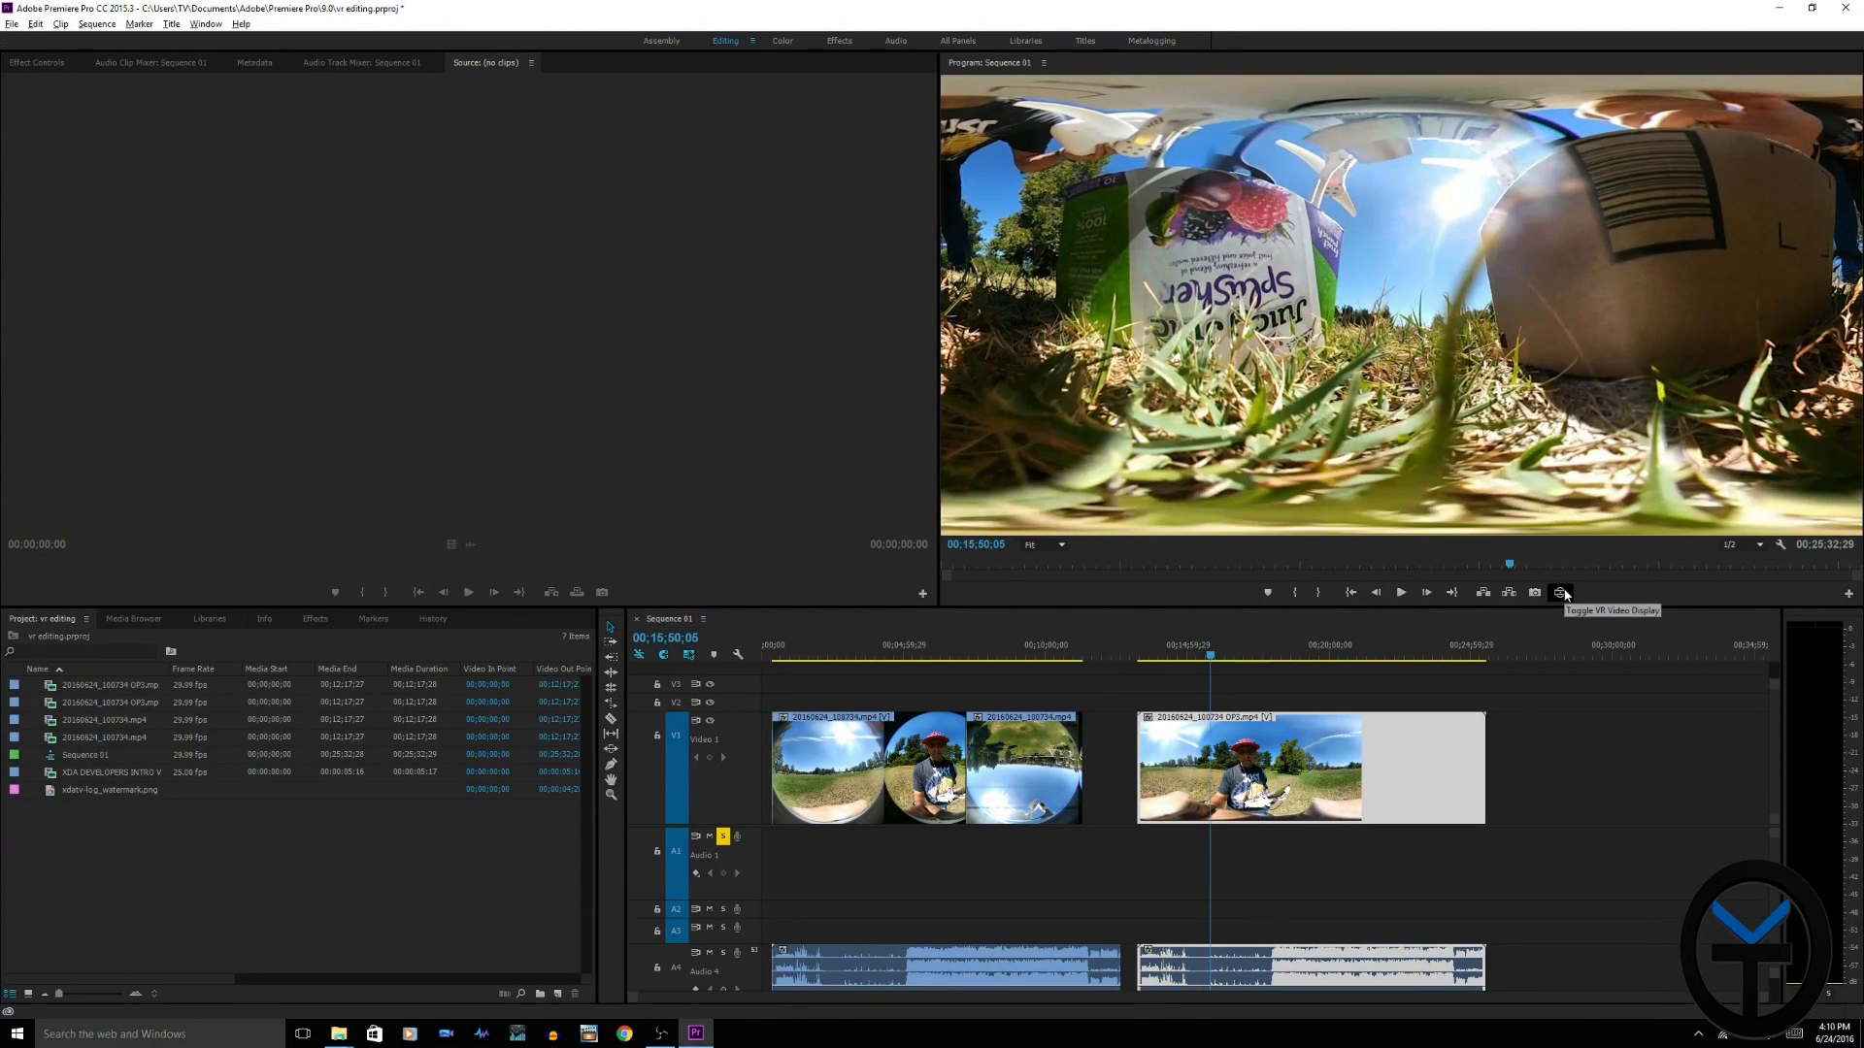
# - Turn on VR video display in the Program Monitor to view the 360° footage
pyautogui.click(1560, 592)
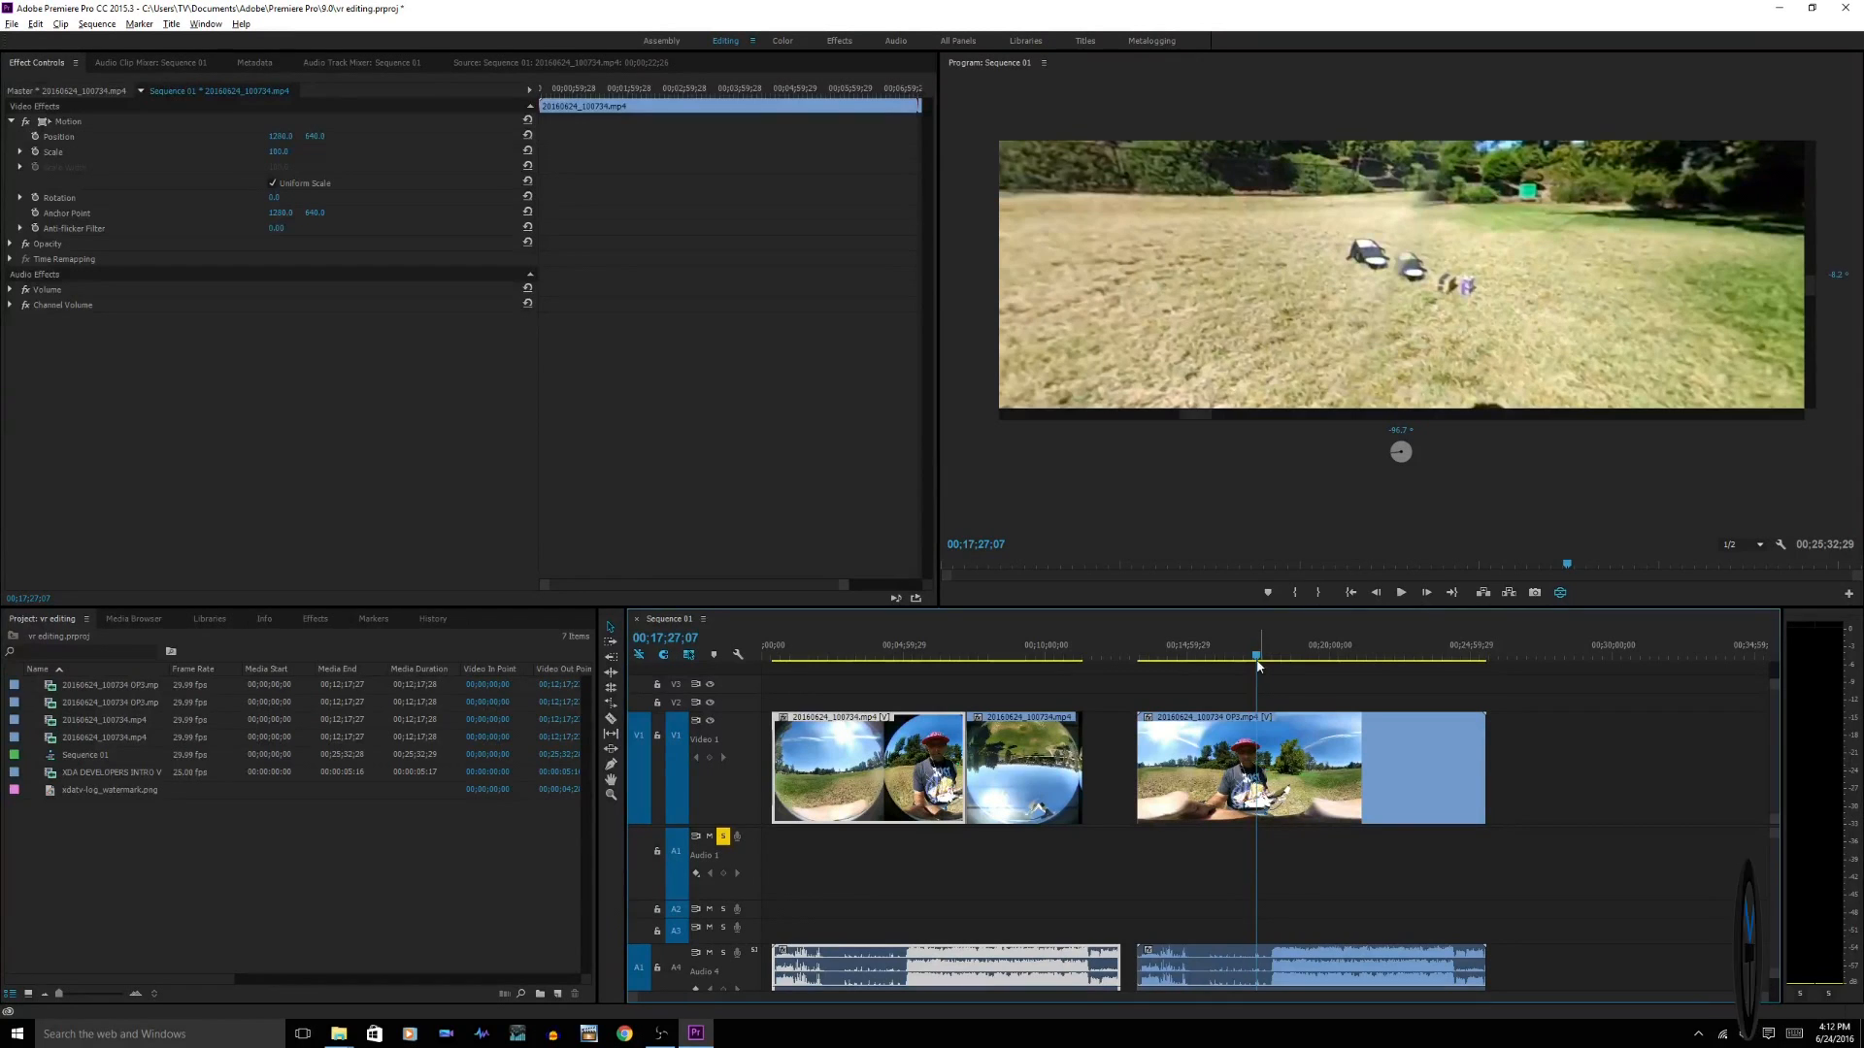
# - Select the 20160624_100734.mp4 clip in the timeline to show its Motion properties
pyautogui.click(1308, 767)
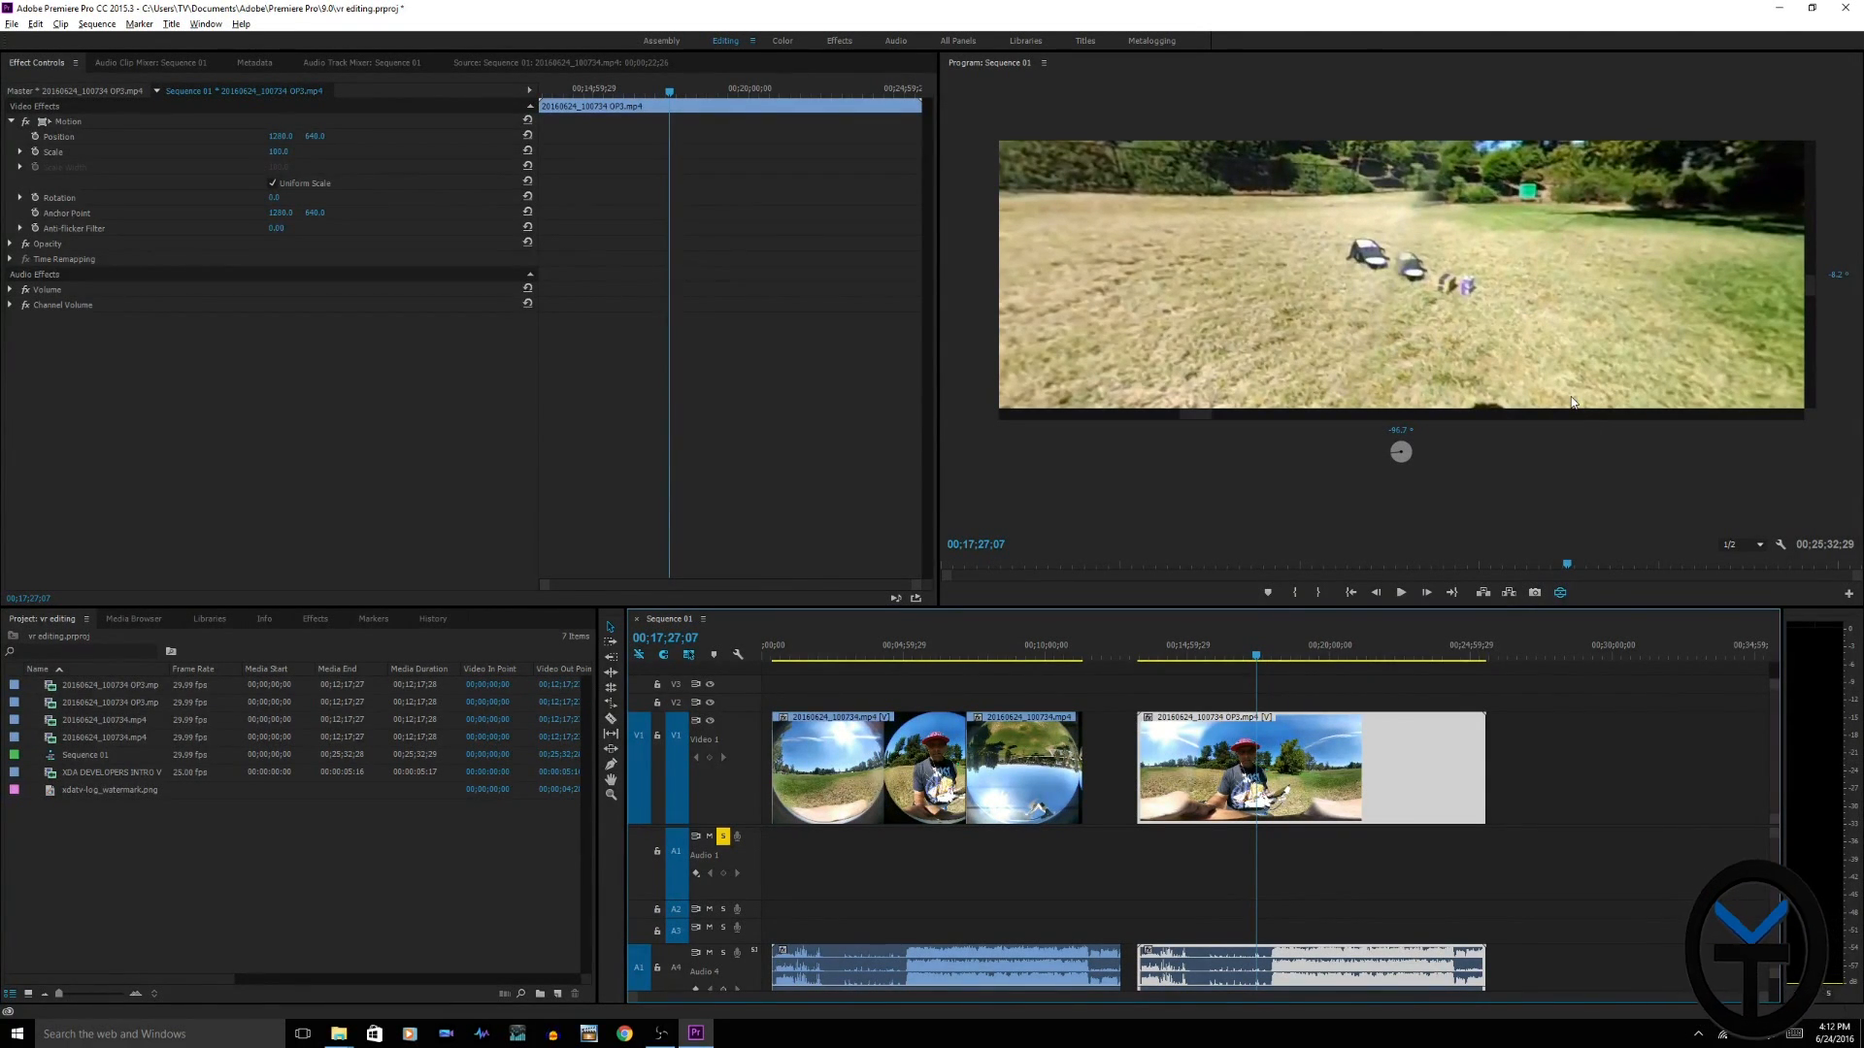